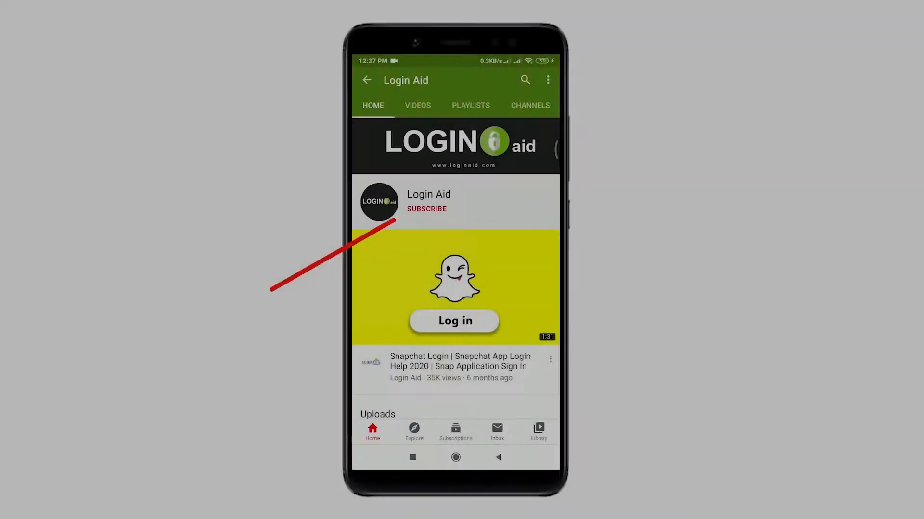
# - Scroll through the Add account screen to reach the Email address field
pyautogui.click(427, 209)
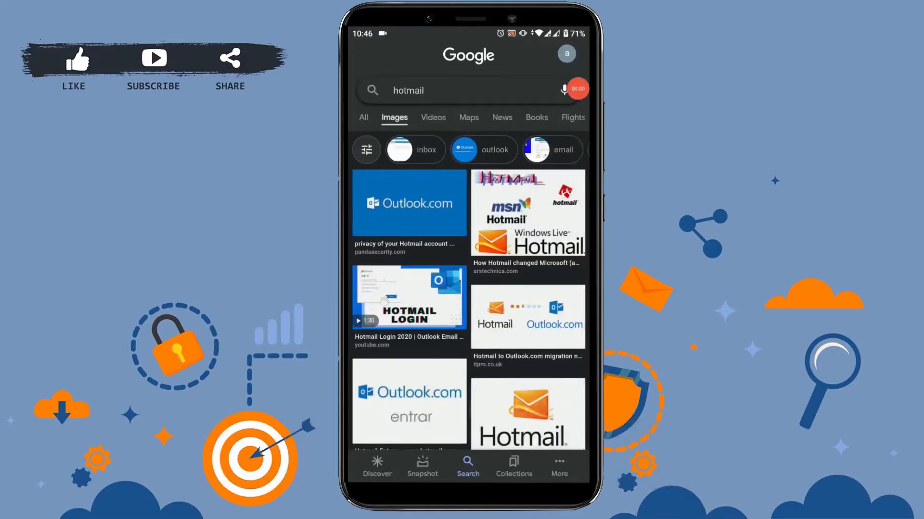
pyautogui.scroll(-3)
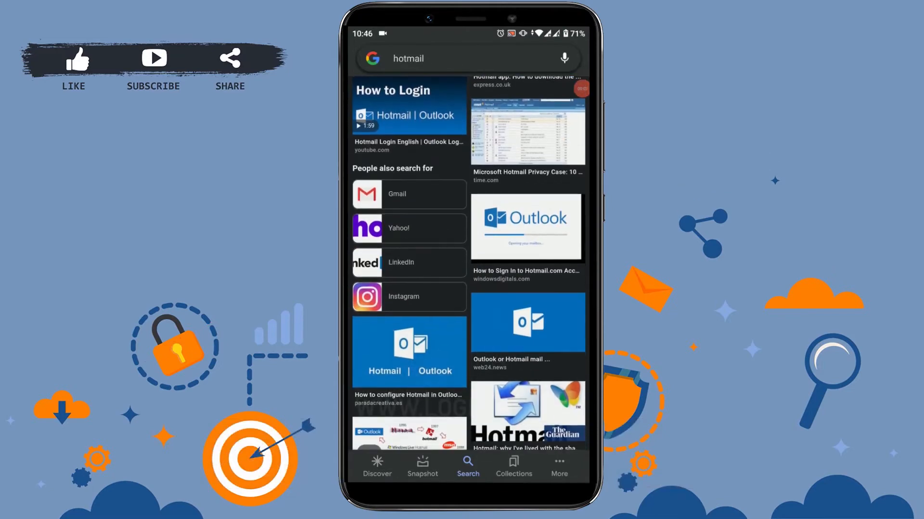
pyautogui.scroll(-3)
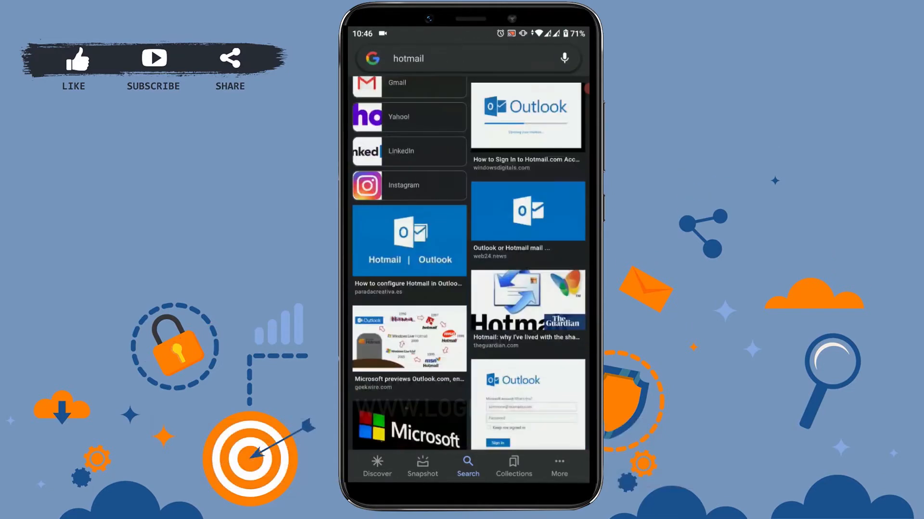
pyautogui.scroll(-3)
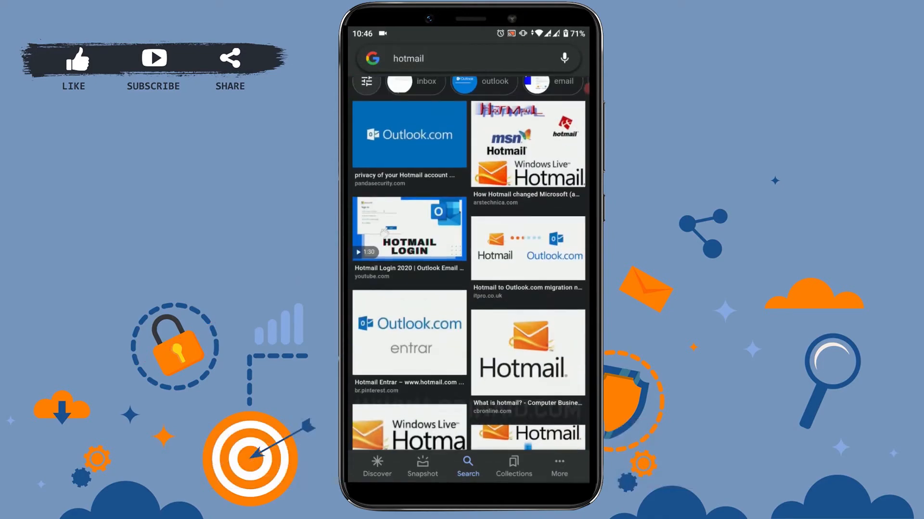
pyautogui.scroll(-3)
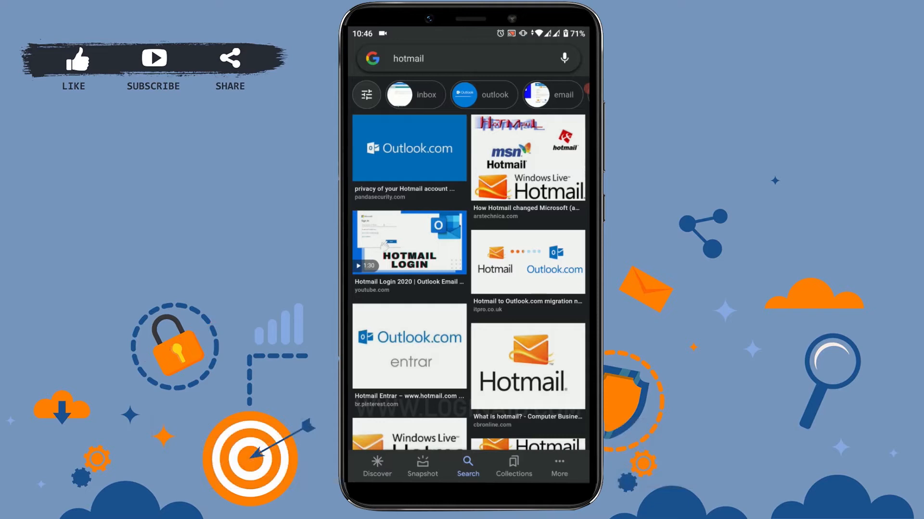
pyautogui.scroll(-3)
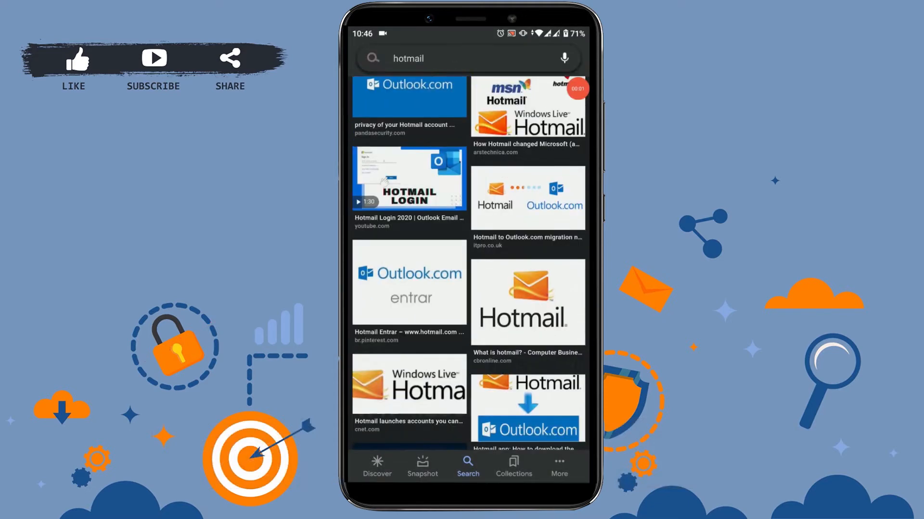
pyautogui.scroll(-3)
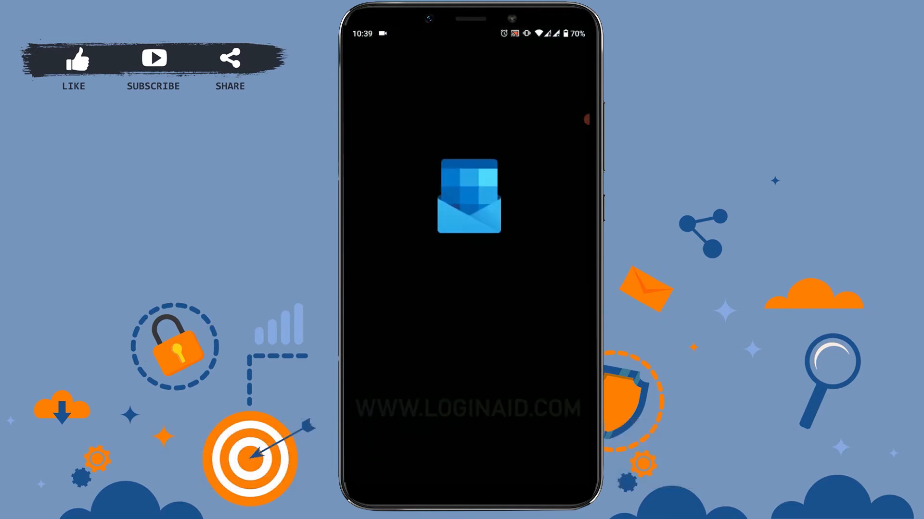
# - Enter the Hotmail address and continue to the Microsoft password page
pyautogui.click(468, 119)
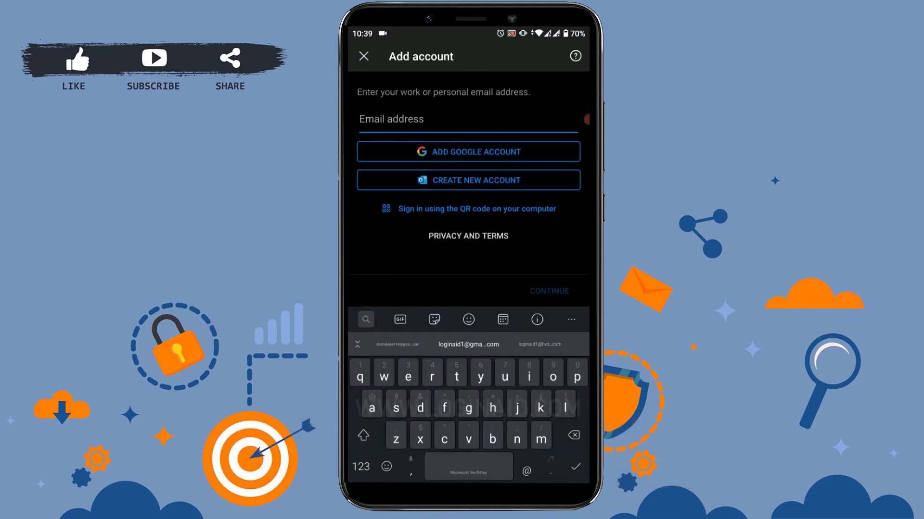
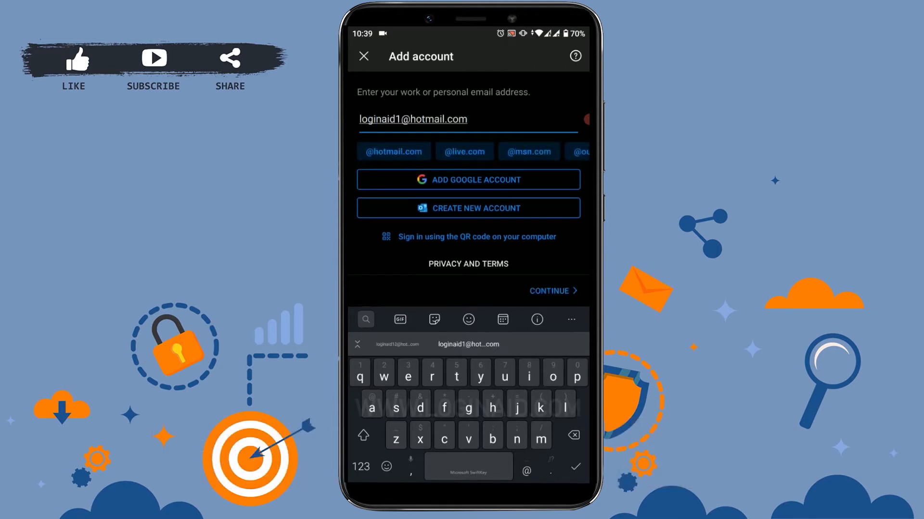
pyautogui.click(552, 291)
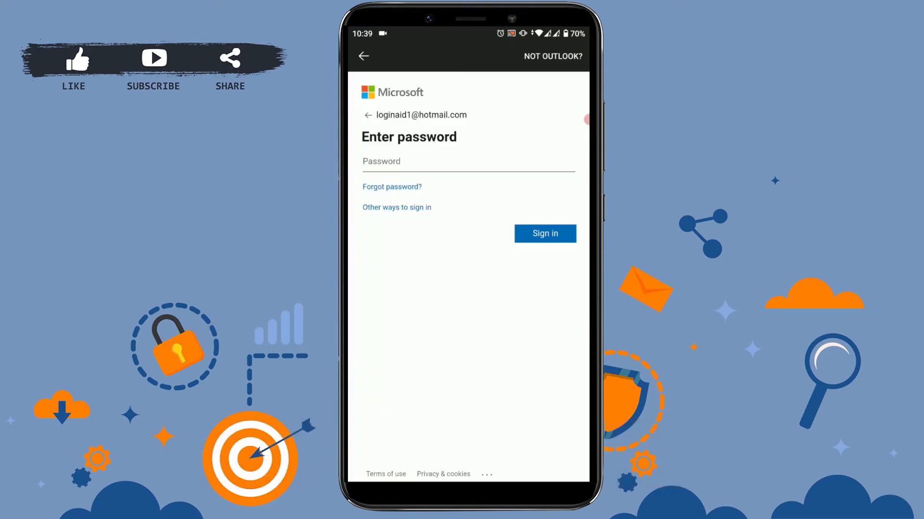
# - Enter the password and sign in to reach the Hotmail Focused inbox
pyautogui.click(453, 161)
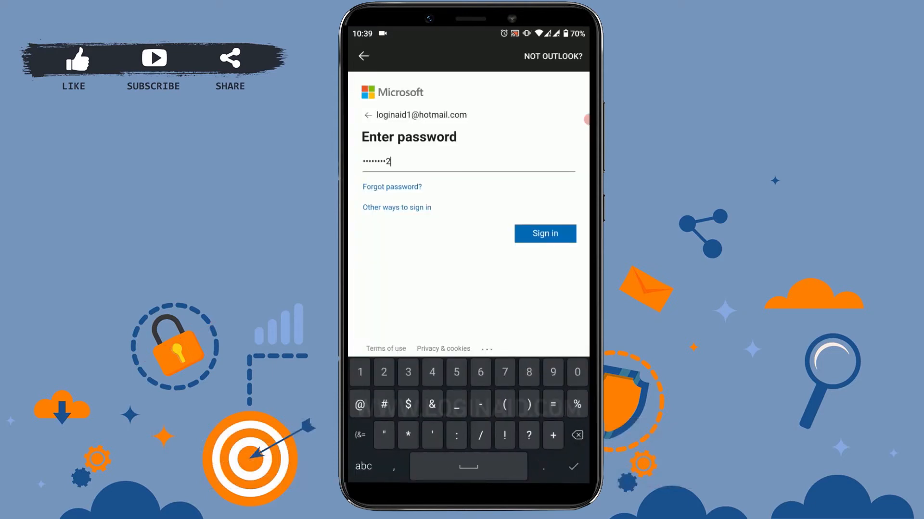
pyautogui.click(545, 233)
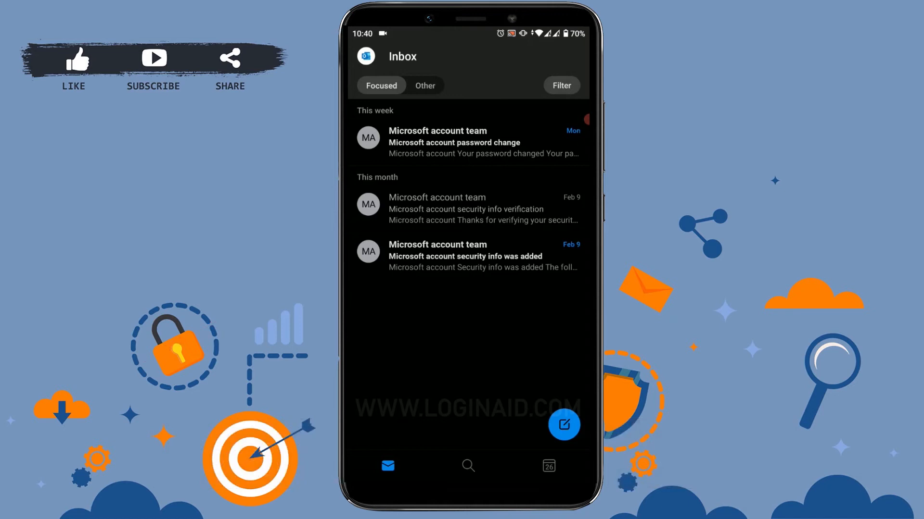
# - Reach the Hotmail account's Account info page via the drawer and settings
pyautogui.click(366, 56)
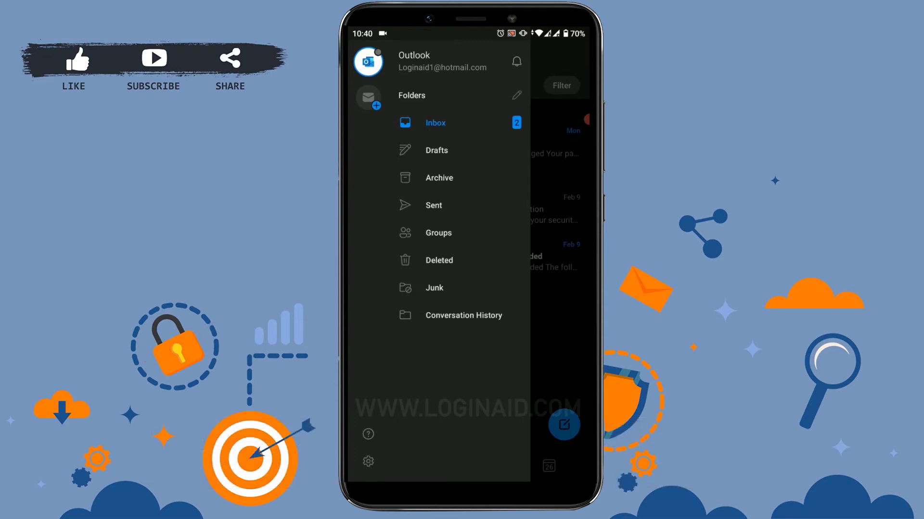
pyautogui.click(368, 460)
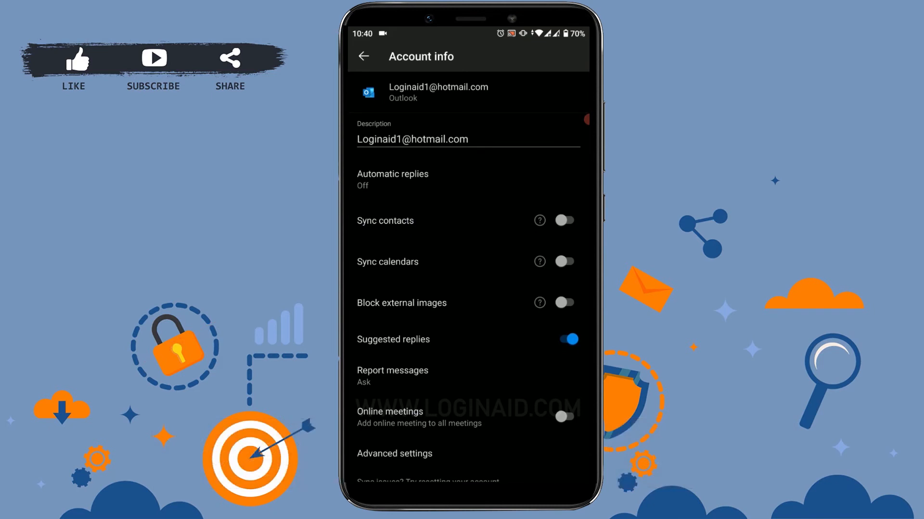
pyautogui.scroll(-3)
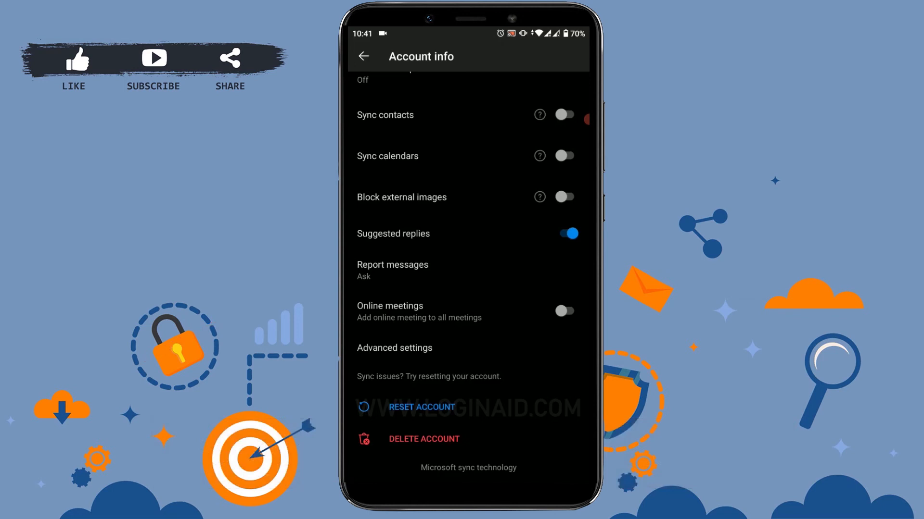
# - Delete the Hotmail account and confirm, starting 'Removing your account'
pyautogui.click(424, 439)
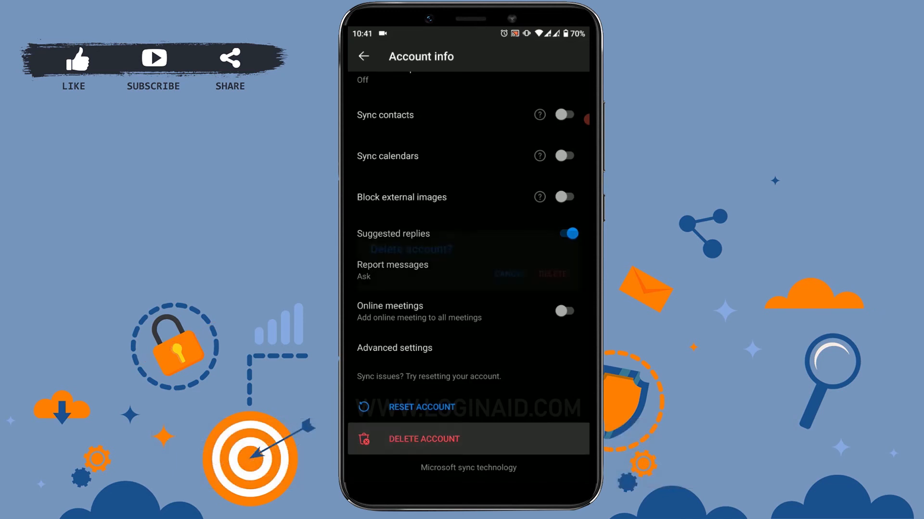
pyautogui.click(423, 439)
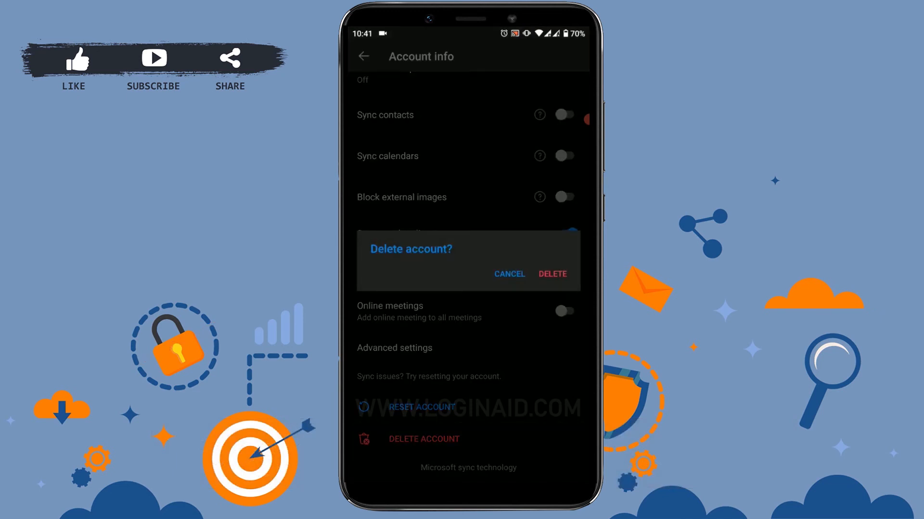
pyautogui.click(552, 274)
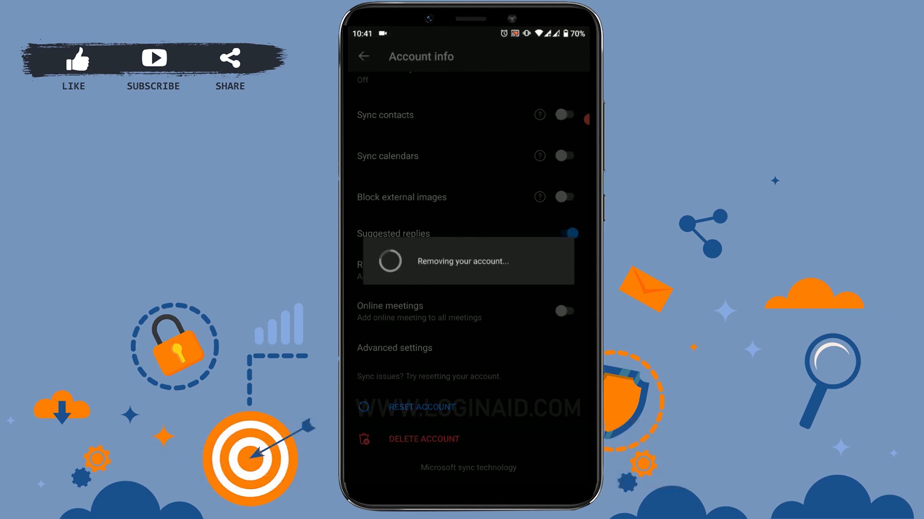